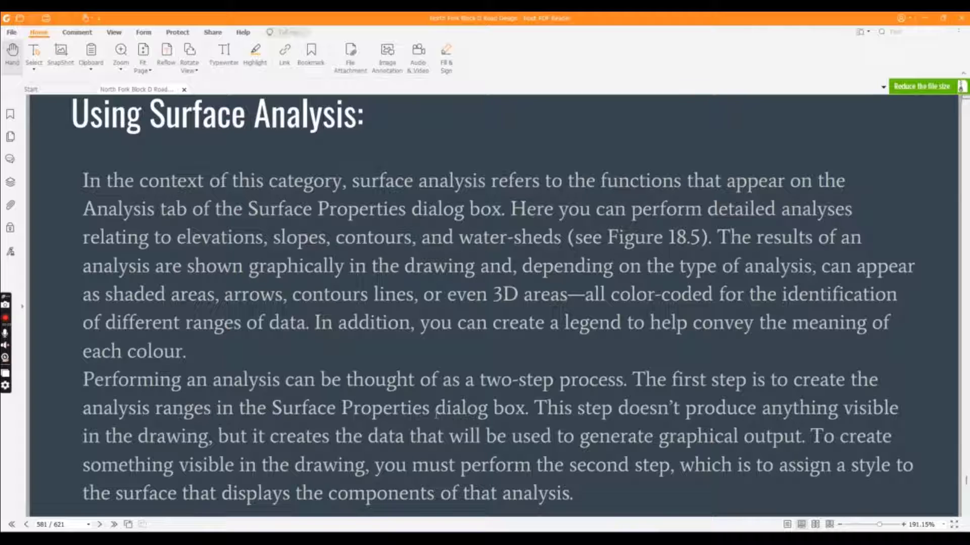
pyautogui.moveTo(45, 218)
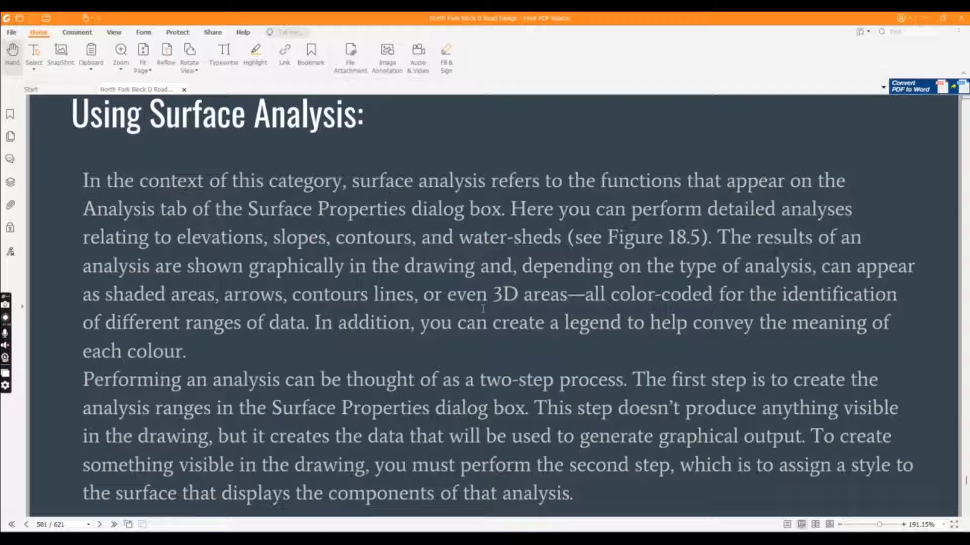
pyautogui.moveTo(672, 114)
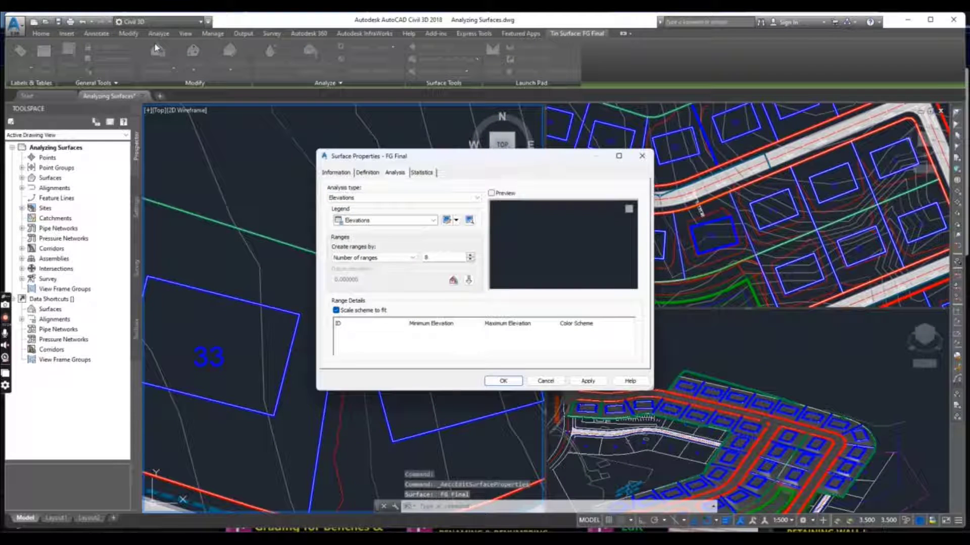
# - After checking the Information tab, set FG Final's analysis type to Slopes with 4 ranges
pyautogui.click(336, 173)
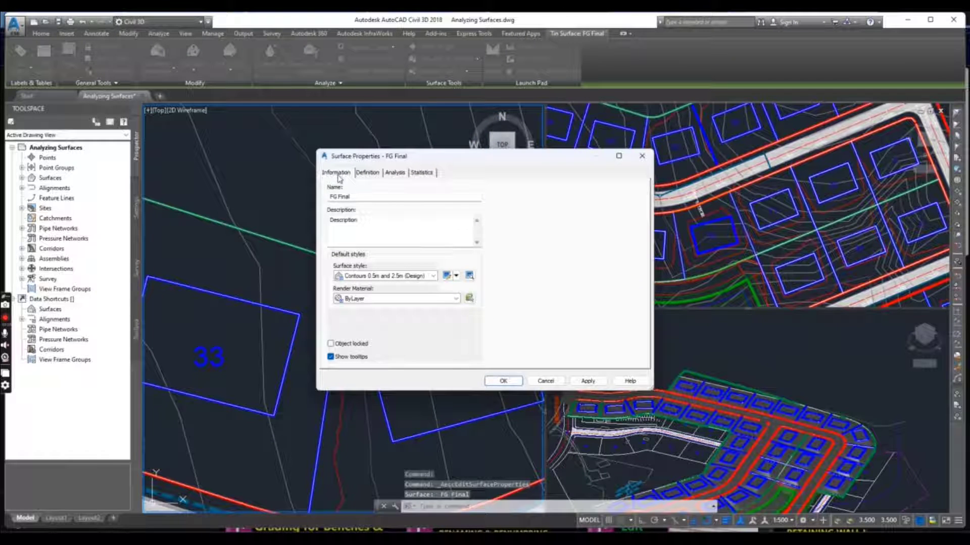
pyautogui.click(395, 172)
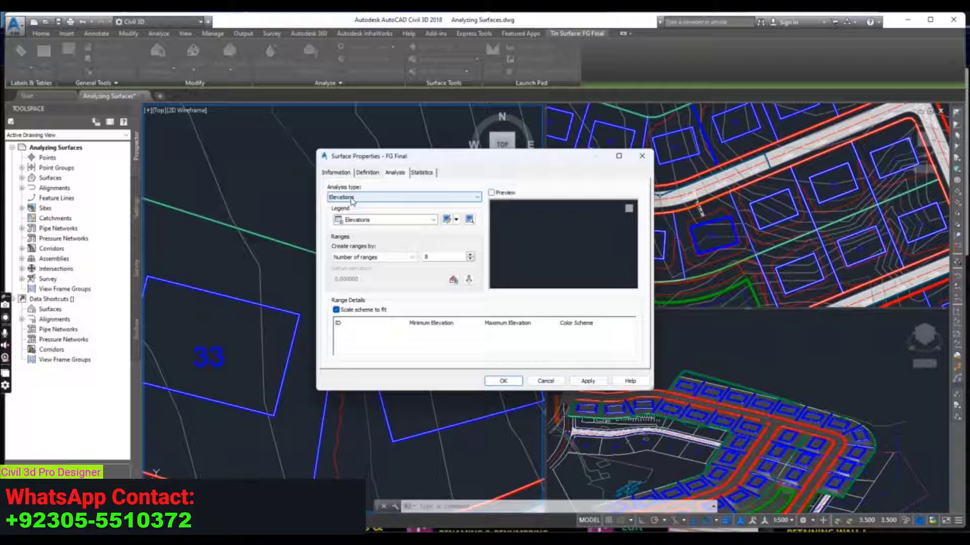
pyautogui.click(403, 197)
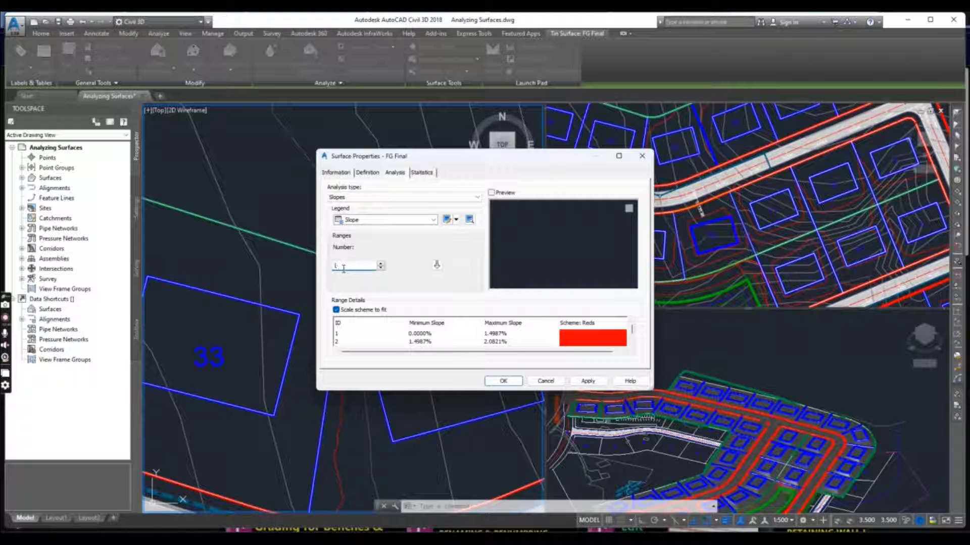
pyautogui.click(380, 264)
pyautogui.write('4')
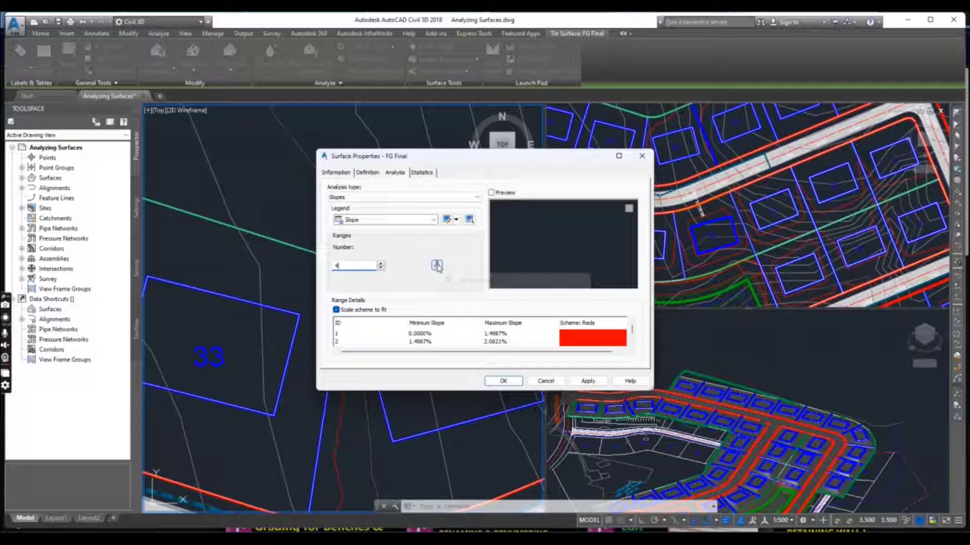
pyautogui.moveTo(436, 266)
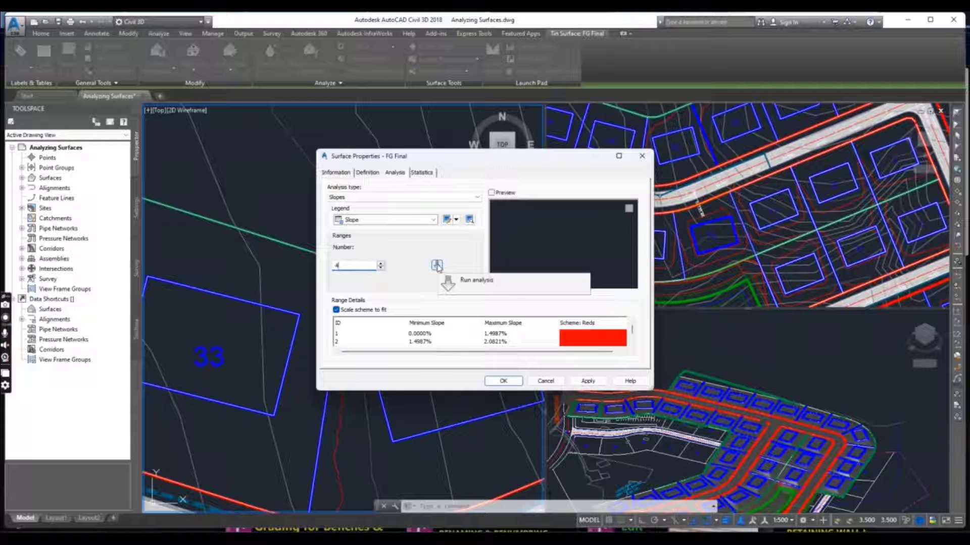
# - Run the slope analysis and review the four generated range rows, reaching about 9.29%
pyautogui.click(437, 265)
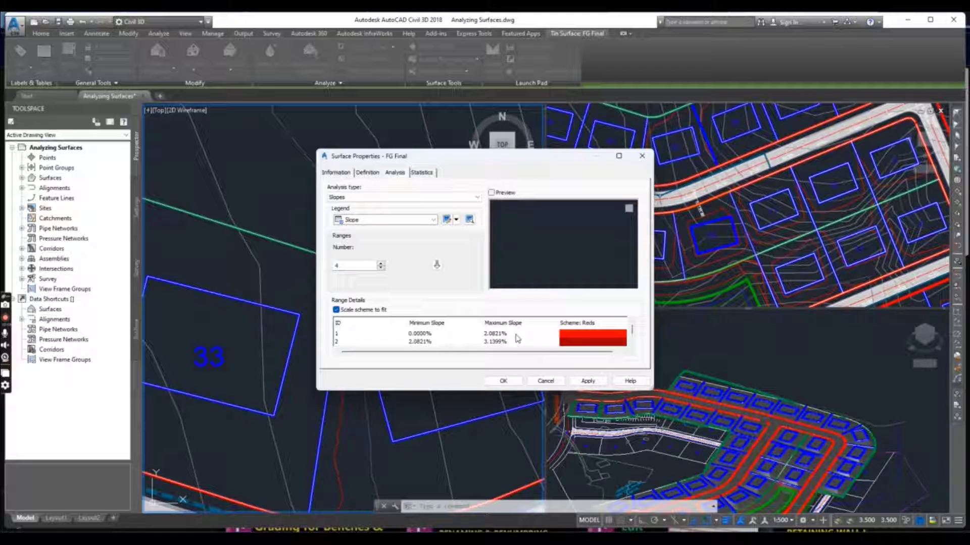
pyautogui.click(426, 334)
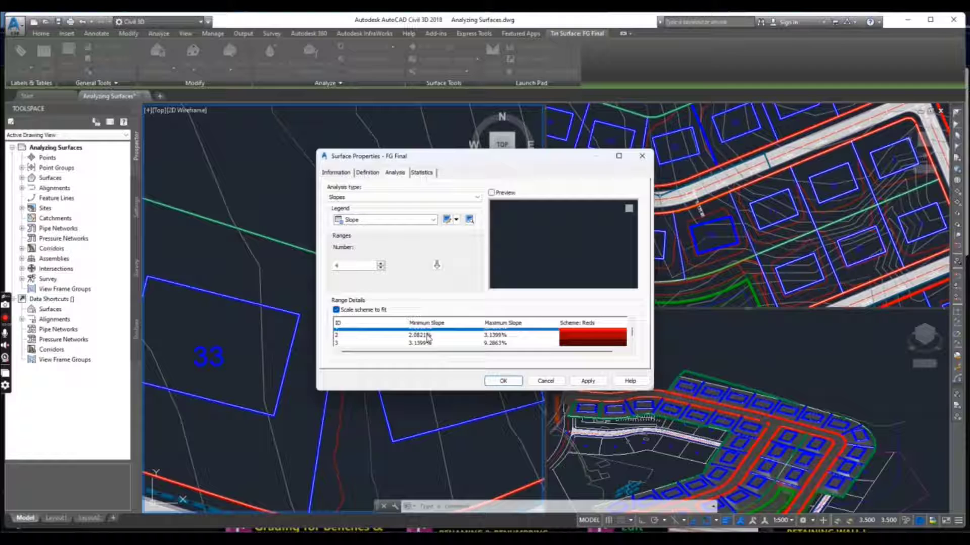
# - Enter 10 and 20 as slope range limits, then 20 as range 3's minimum
pyautogui.doubleClick(425, 335)
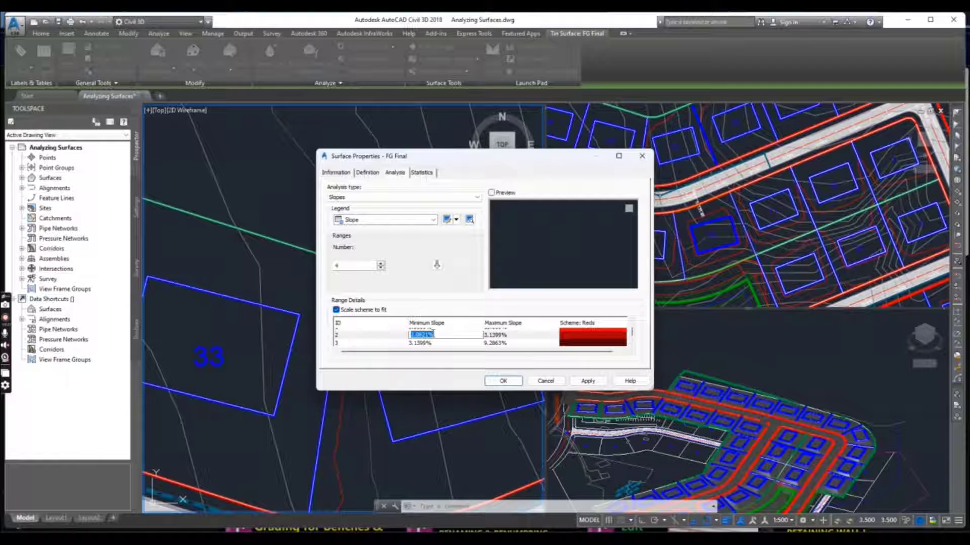
pyautogui.write('10')
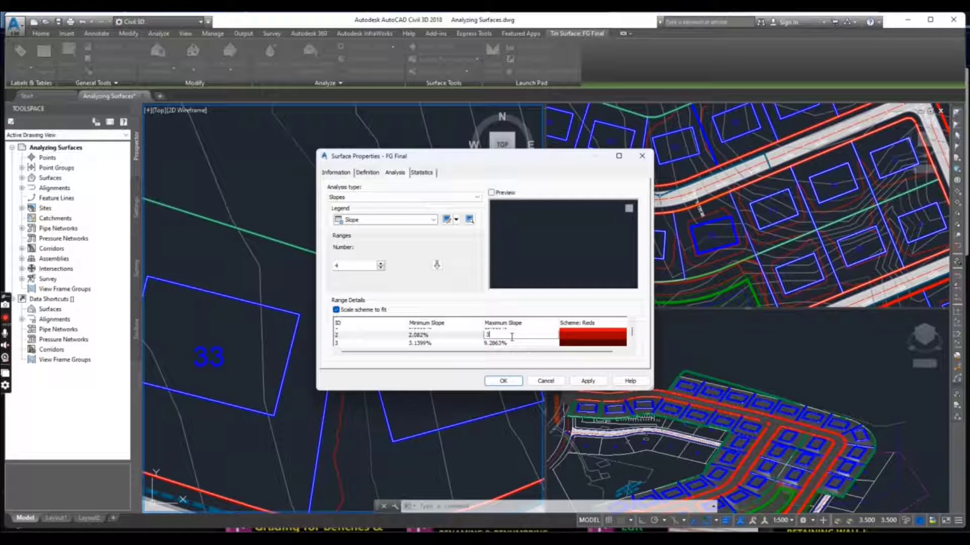
pyautogui.write('4.000%')
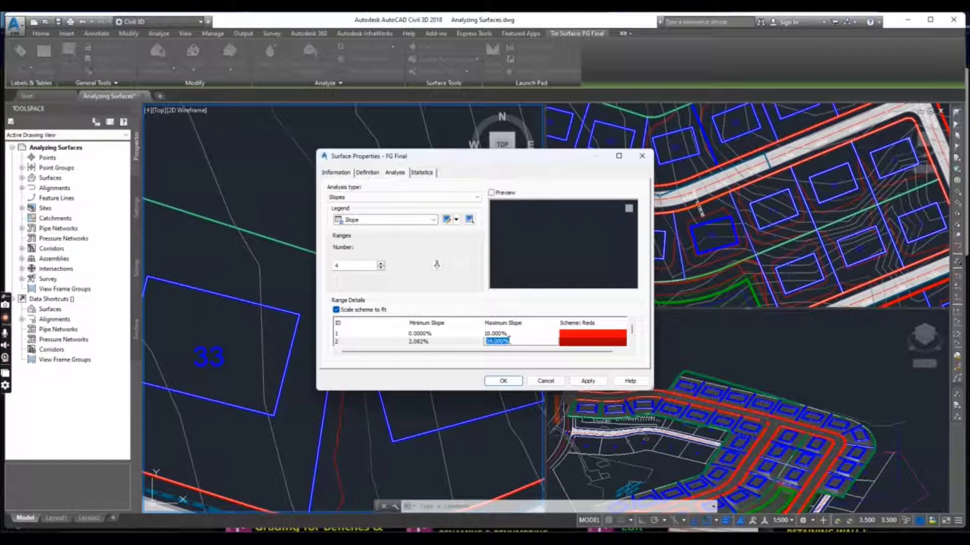
pyautogui.write('20')
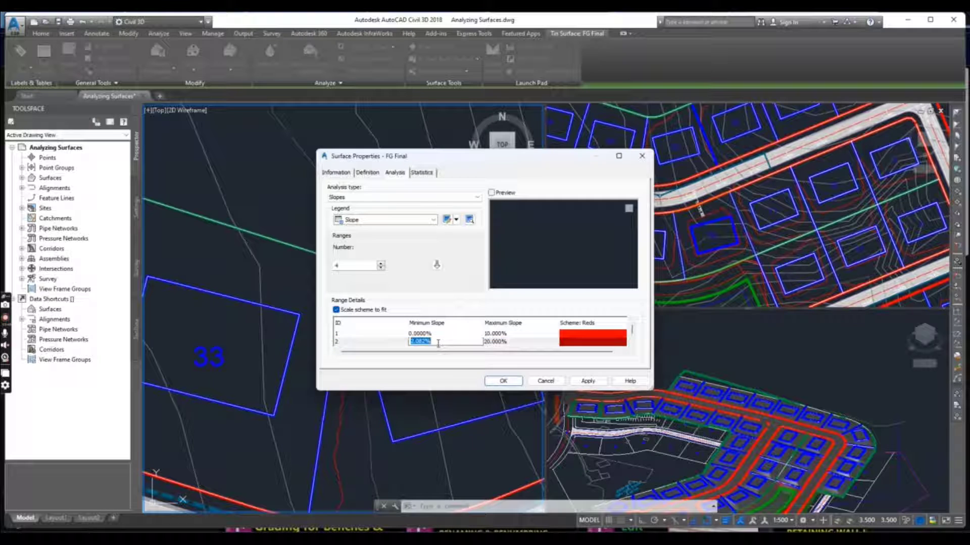
pyautogui.click(420, 342)
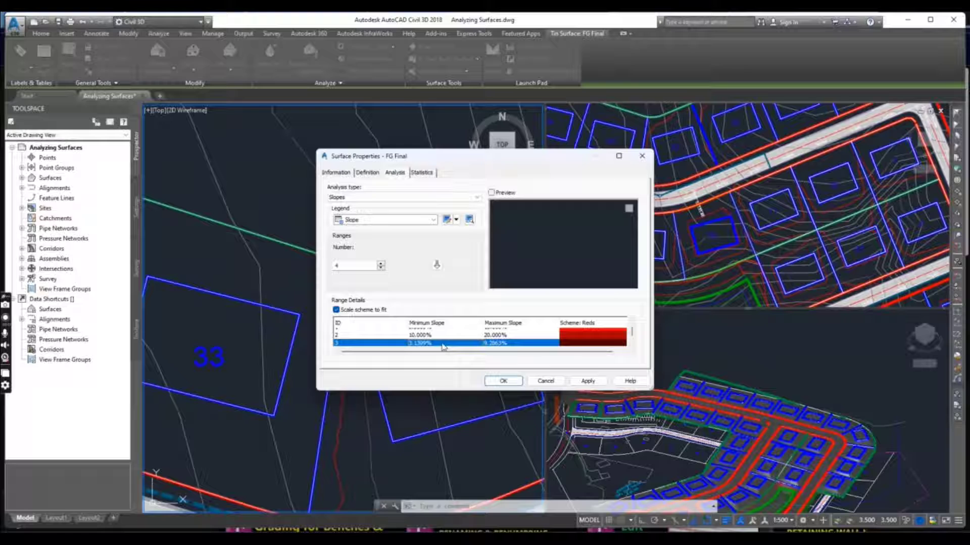
pyautogui.doubleClick(422, 342)
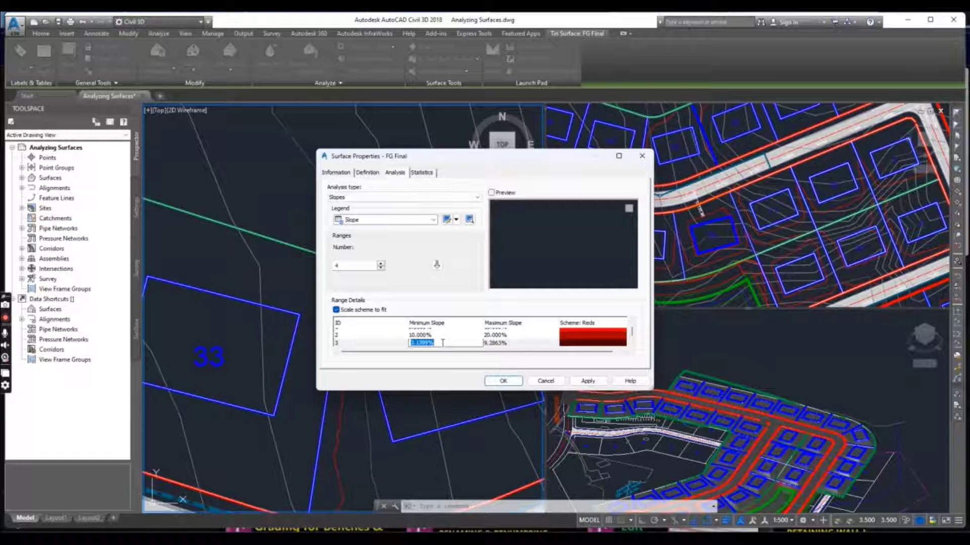
pyautogui.write('20')
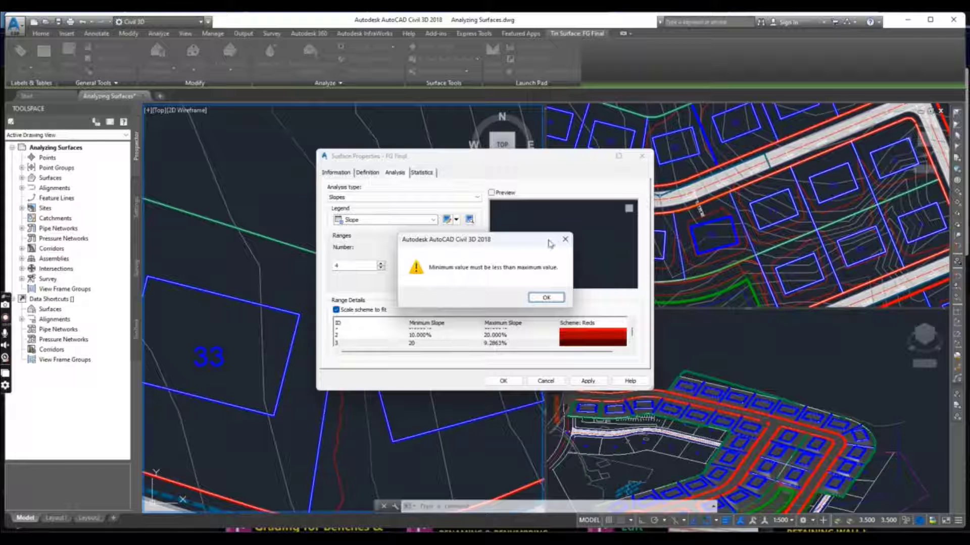
# - Click OK on the 'Minimum value must be less than maximum value' warning
pyautogui.click(545, 298)
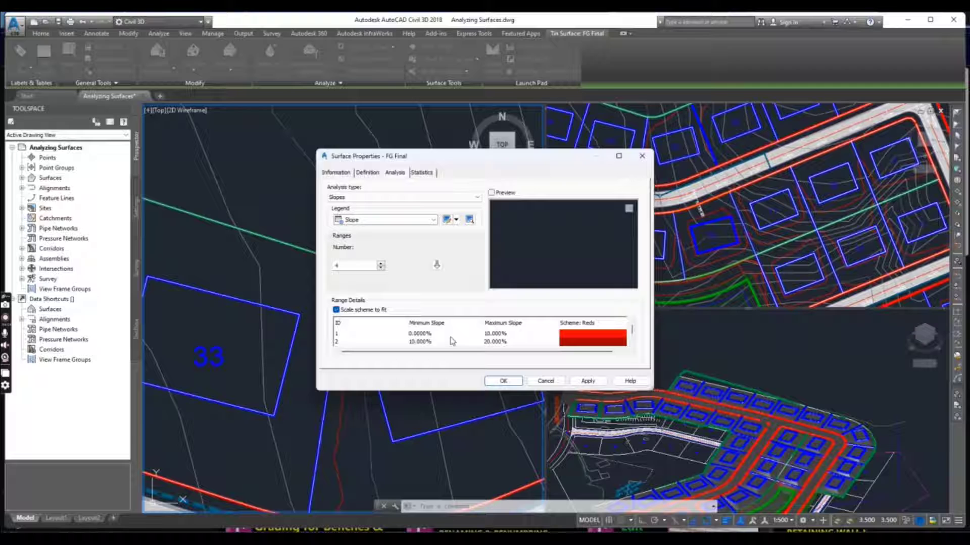
# - Re-edit the range limits (2, 1, 10) so ranges run from 0–2% to above 34%
pyautogui.doubleClick(421, 342)
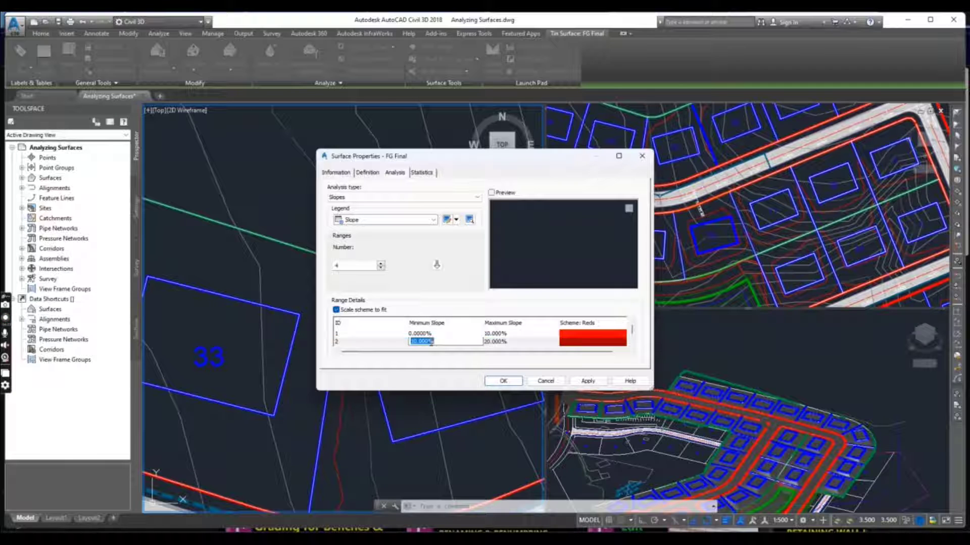
pyautogui.write('2')
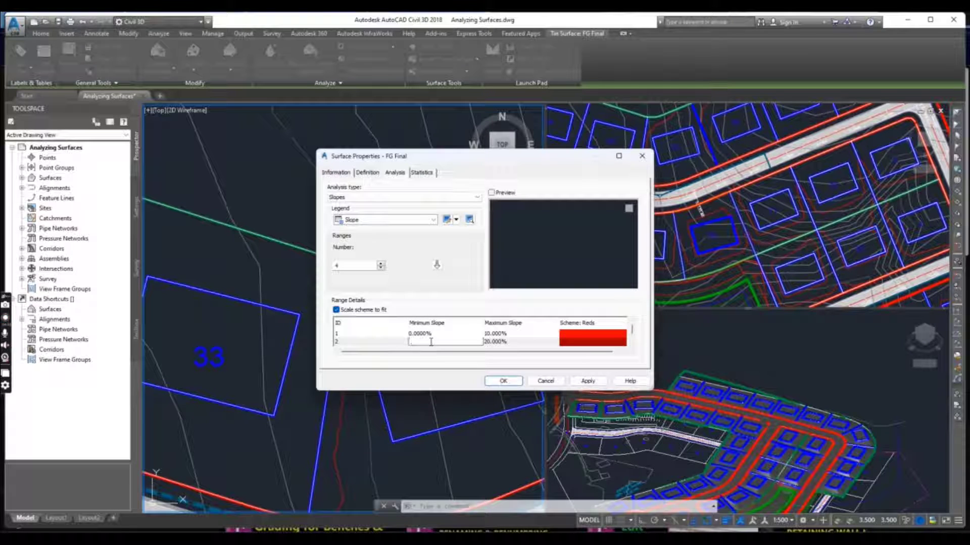
pyautogui.write('10.000%')
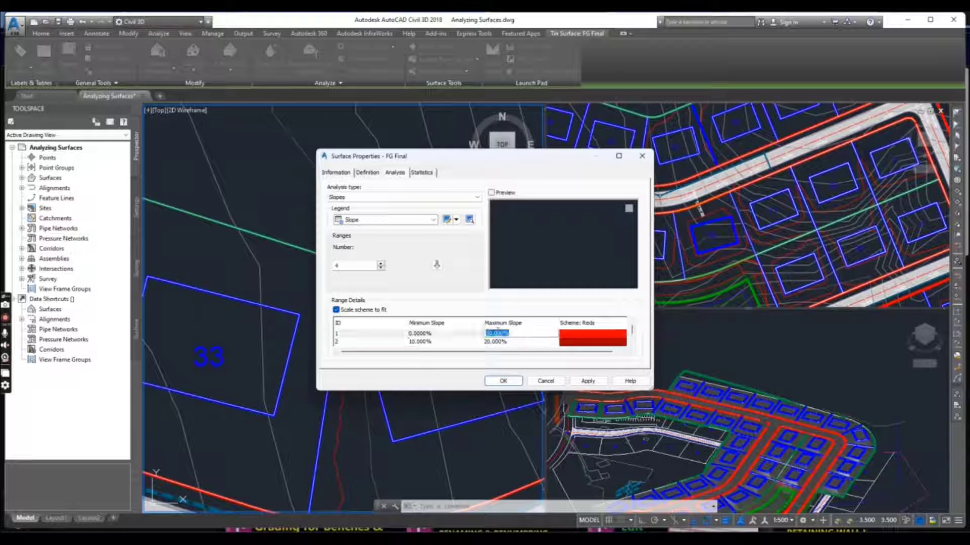
pyautogui.click(507, 333)
pyautogui.write('2.000')
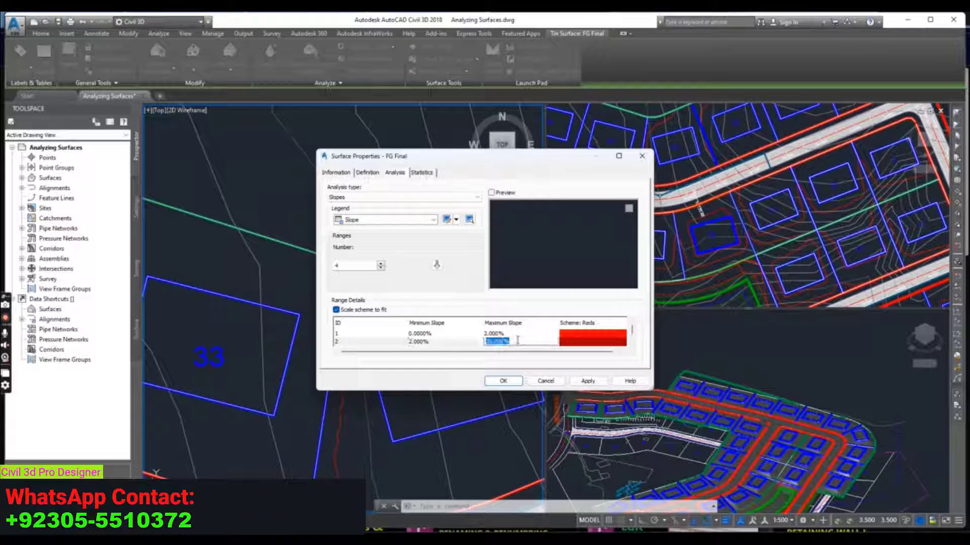
pyautogui.write('10')
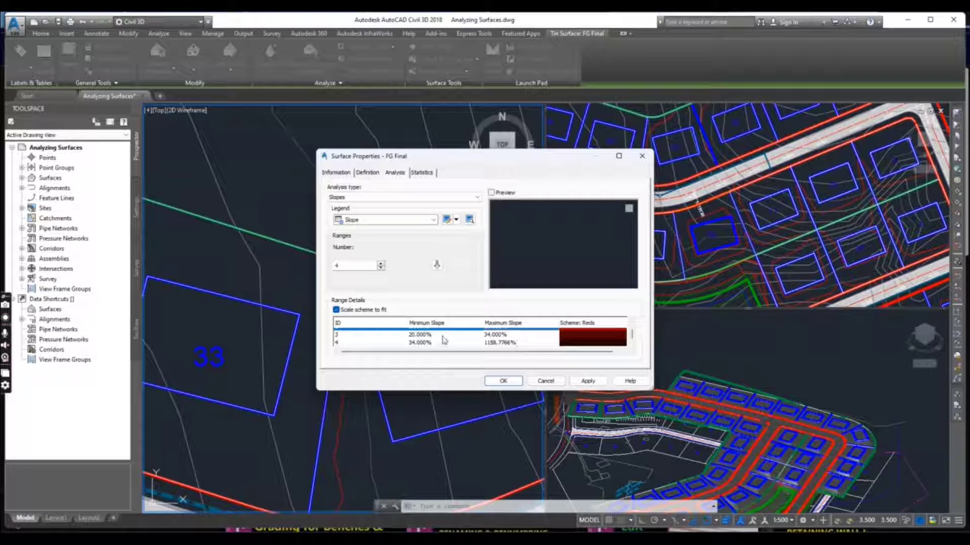
pyautogui.click(425, 334)
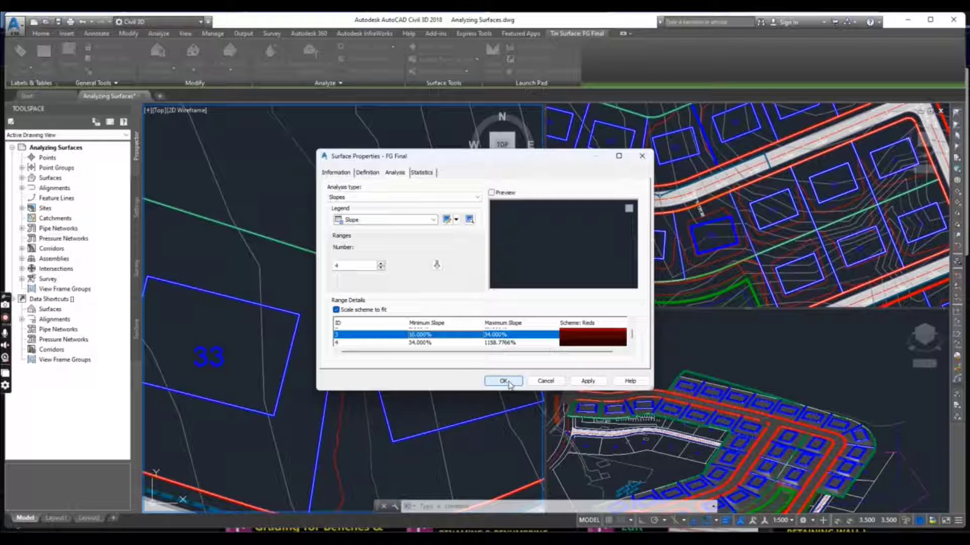
pyautogui.click(336, 172)
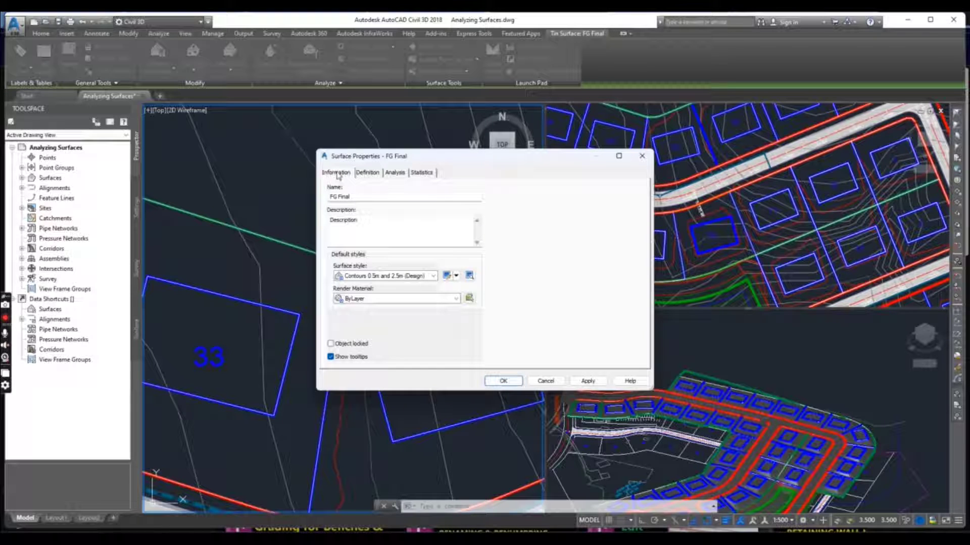
# - Set the FG Final surface style to Slope Banding (2D)
pyautogui.click(432, 276)
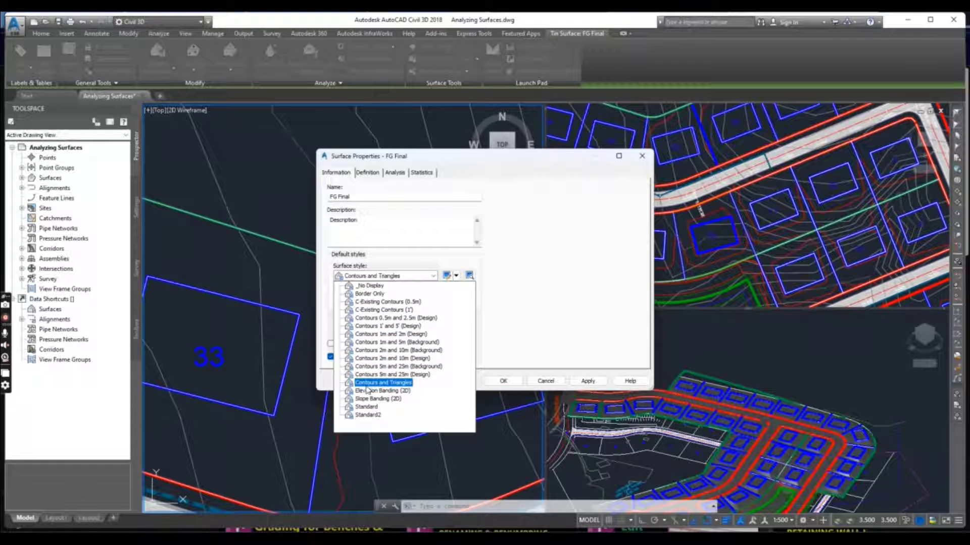
pyautogui.click(378, 399)
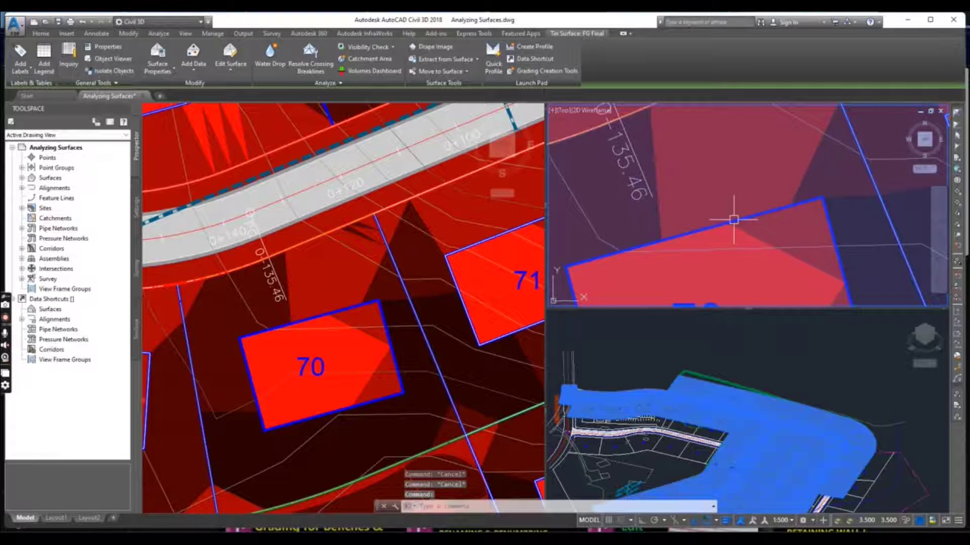
# - Select the slope-shaded FG Final surface in the left viewport
pyautogui.click(41, 33)
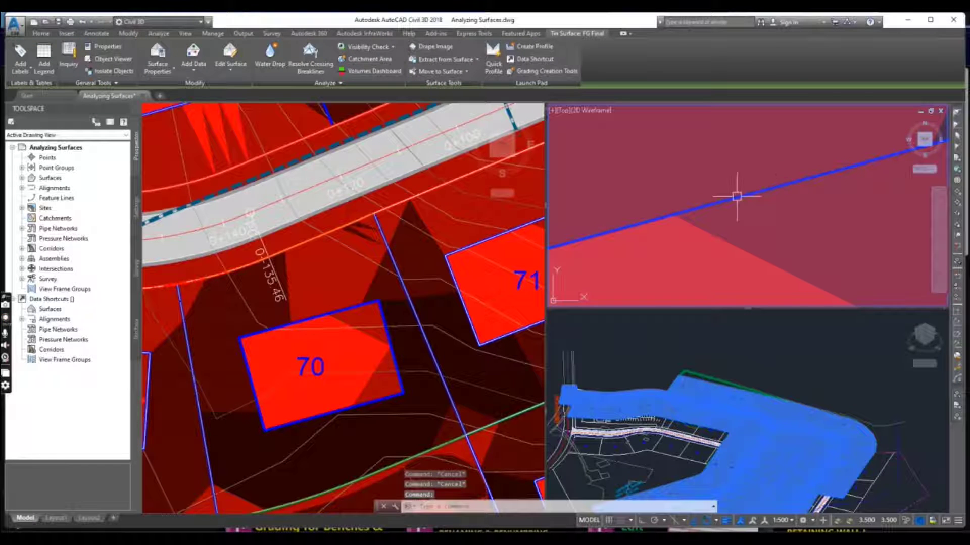
pyautogui.click(41, 34)
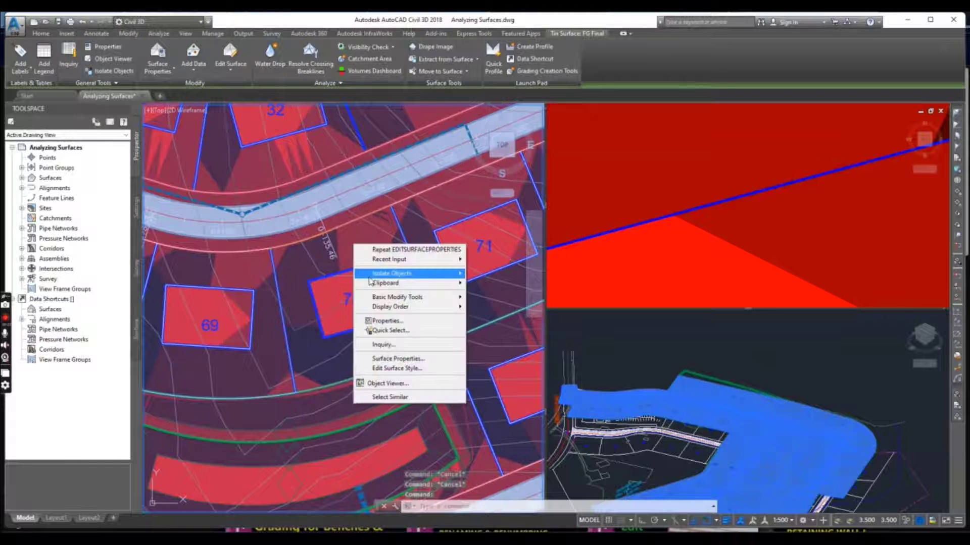
pyautogui.moveTo(391, 306)
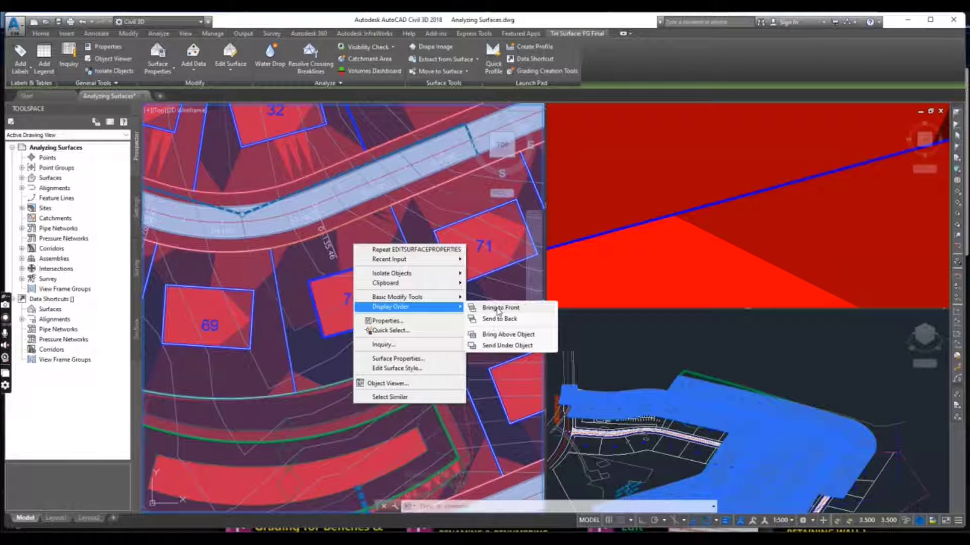
# - Send the slope-shaded surface to the back, behind the lot outlines and road
pyautogui.click(500, 307)
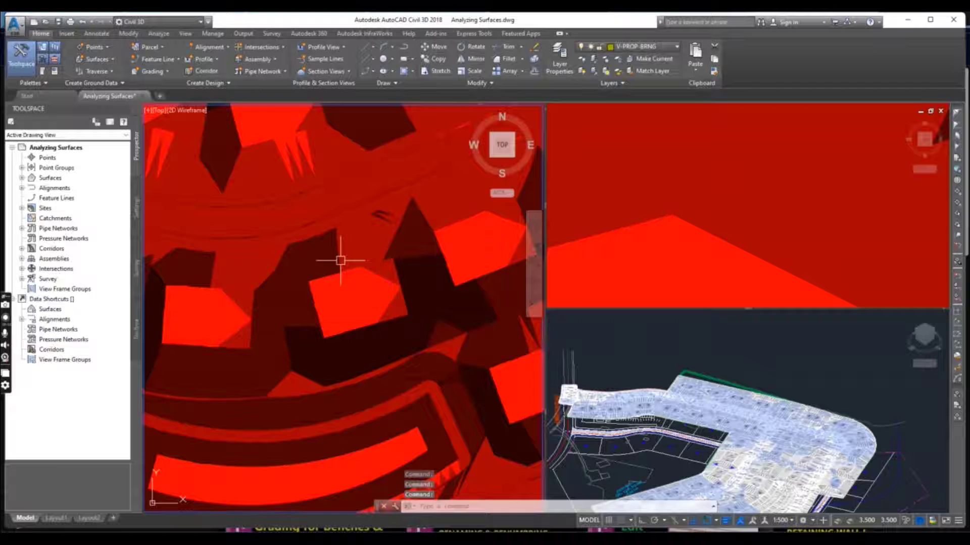
pyautogui.rightClick(339, 260)
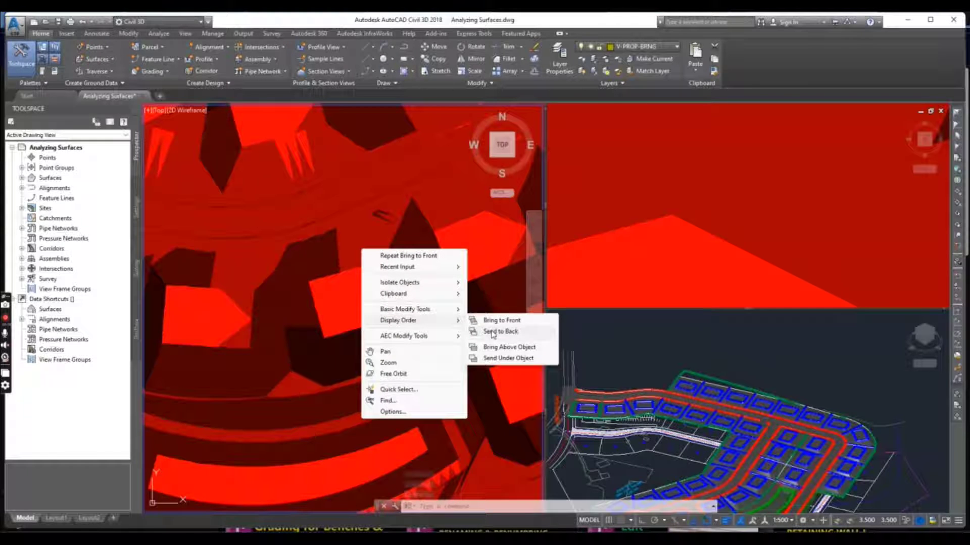
pyautogui.click(500, 331)
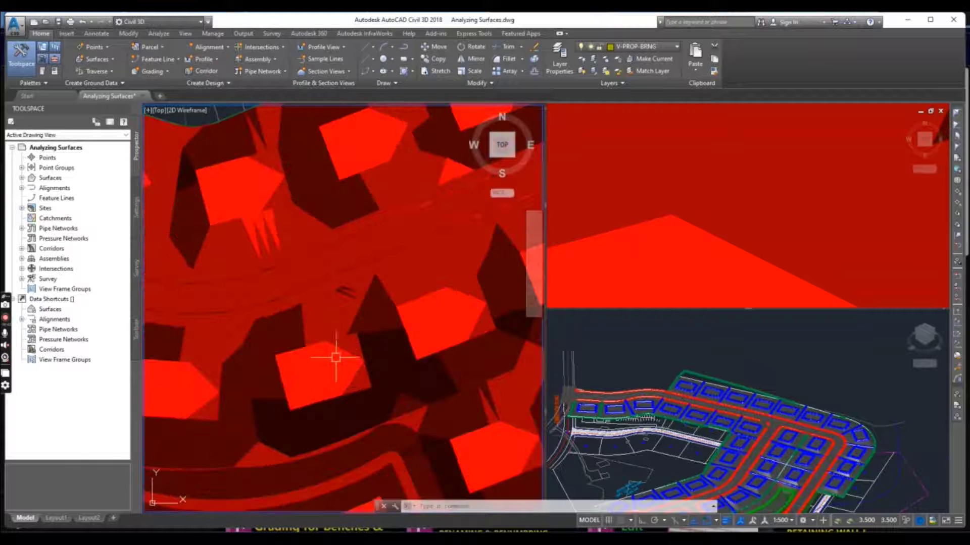
pyautogui.rightClick(334, 358)
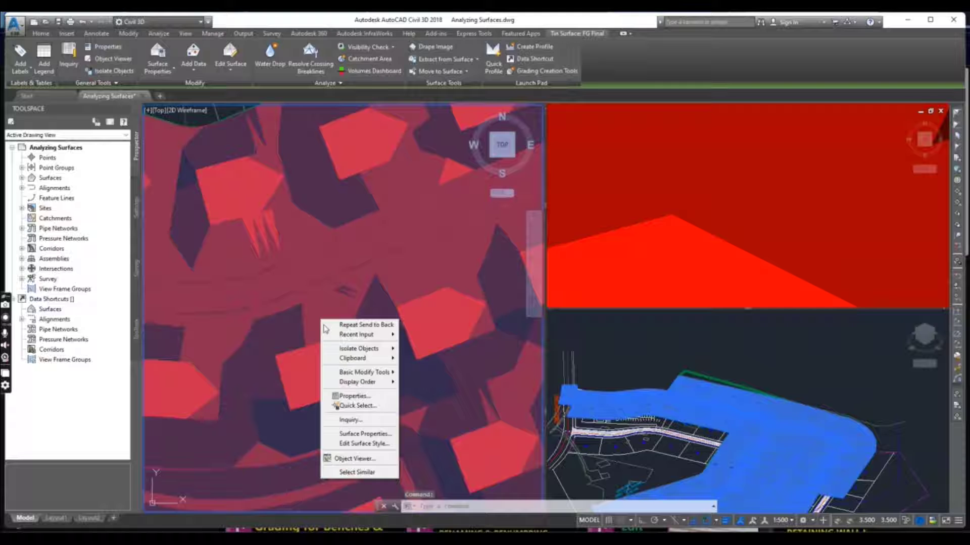
pyautogui.moveTo(357, 381)
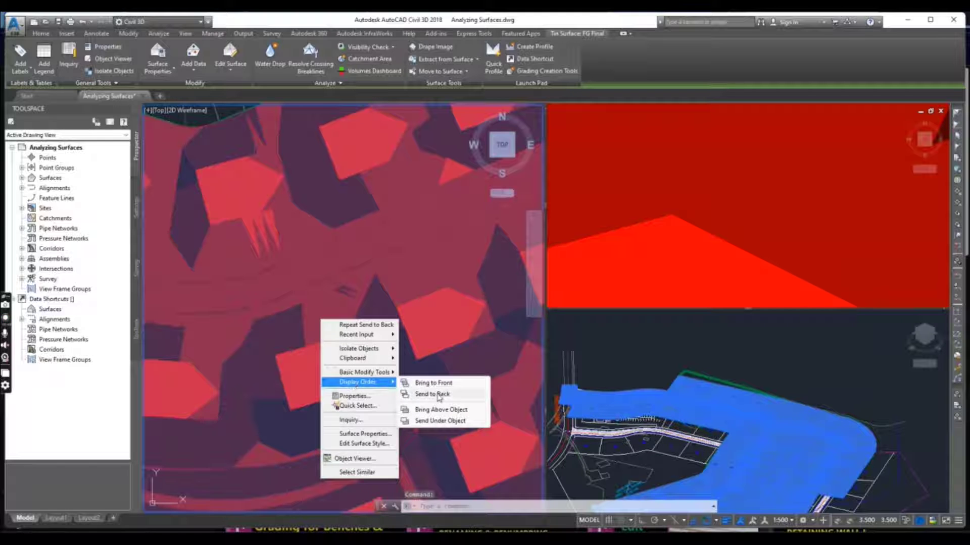
pyautogui.click(432, 395)
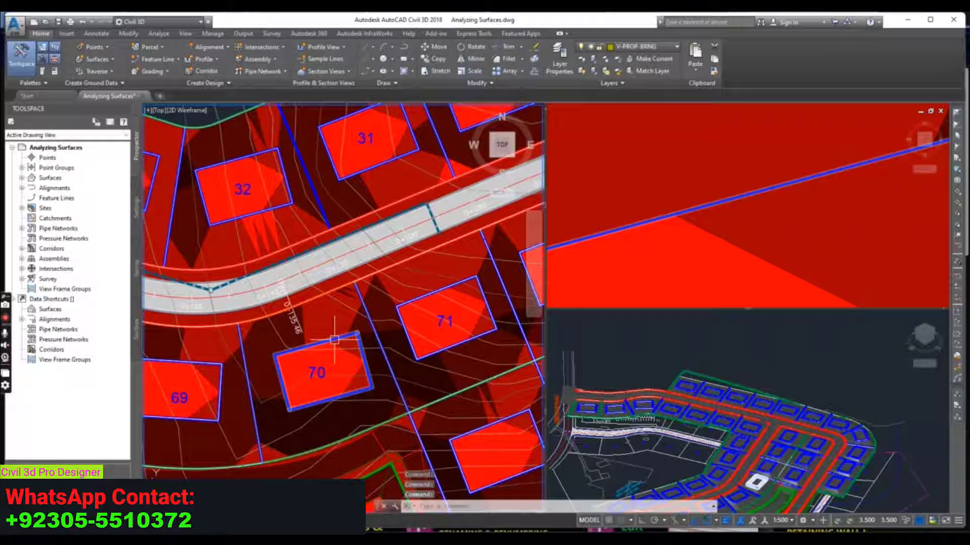
# - Lower the lot 70 feature line with Raise/Lower using a negative elevation difference
pyautogui.click(317, 371)
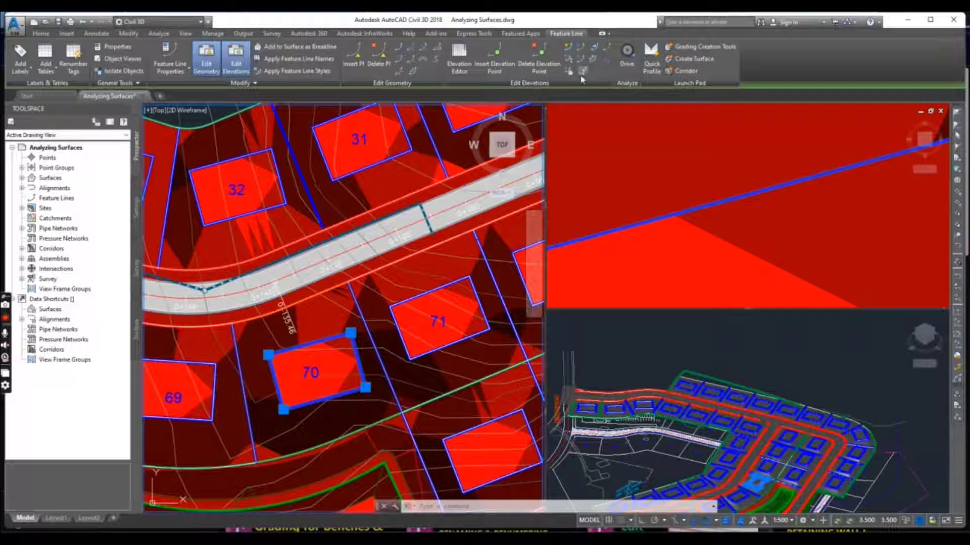
pyautogui.moveTo(582, 70)
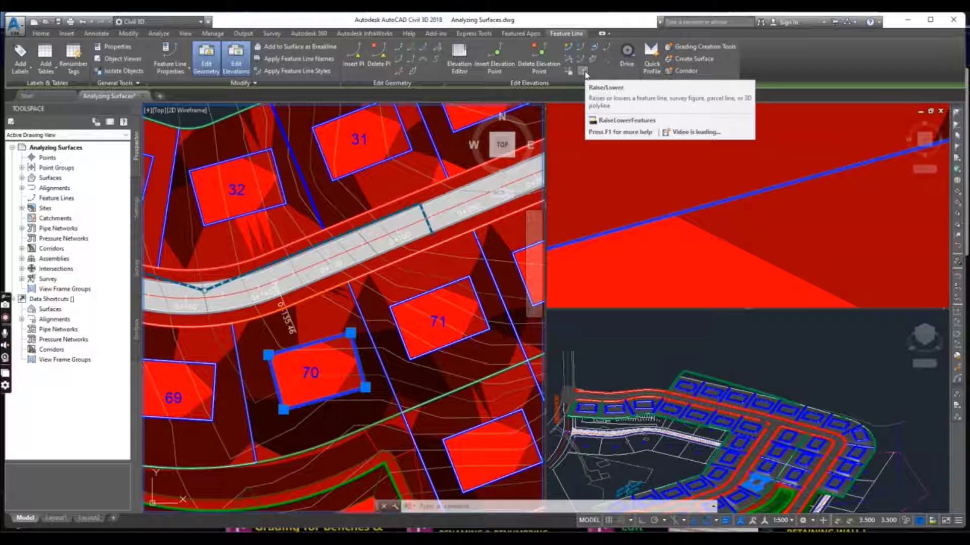
pyautogui.click(578, 55)
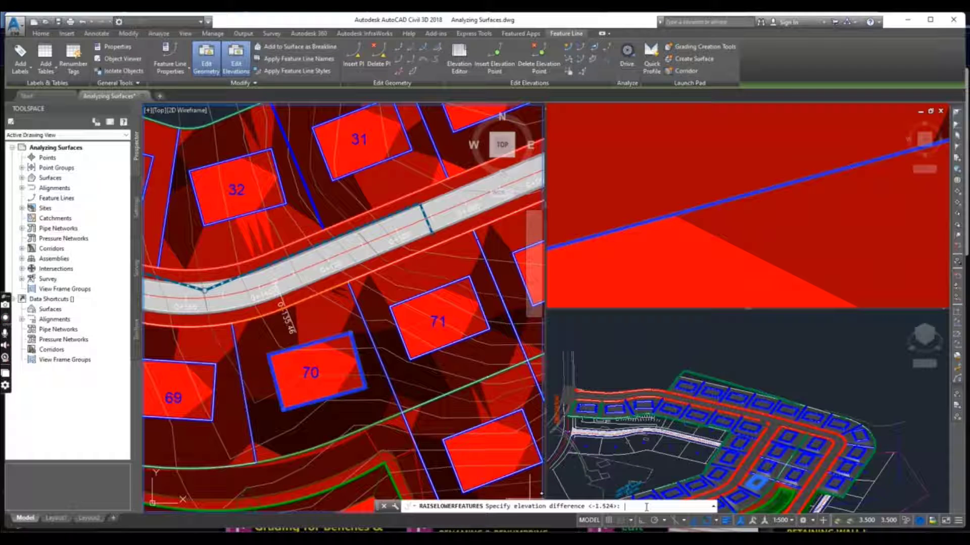
pyautogui.write('-')
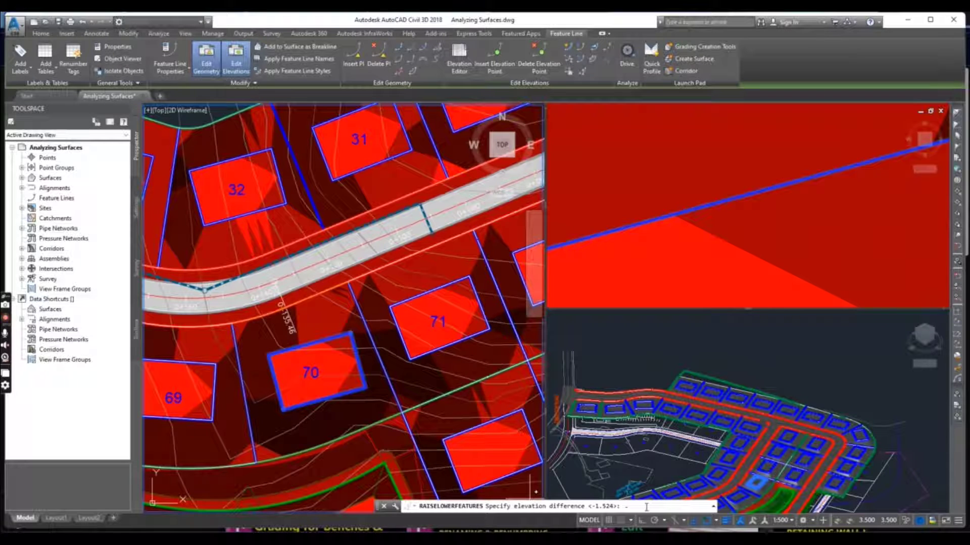
pyautogui.write('-0.0')
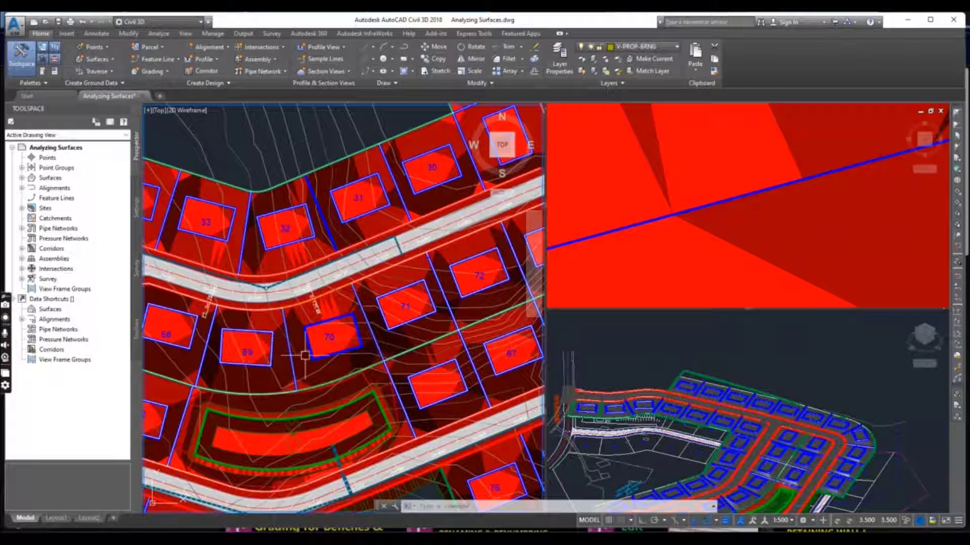
pyautogui.moveTo(303, 356)
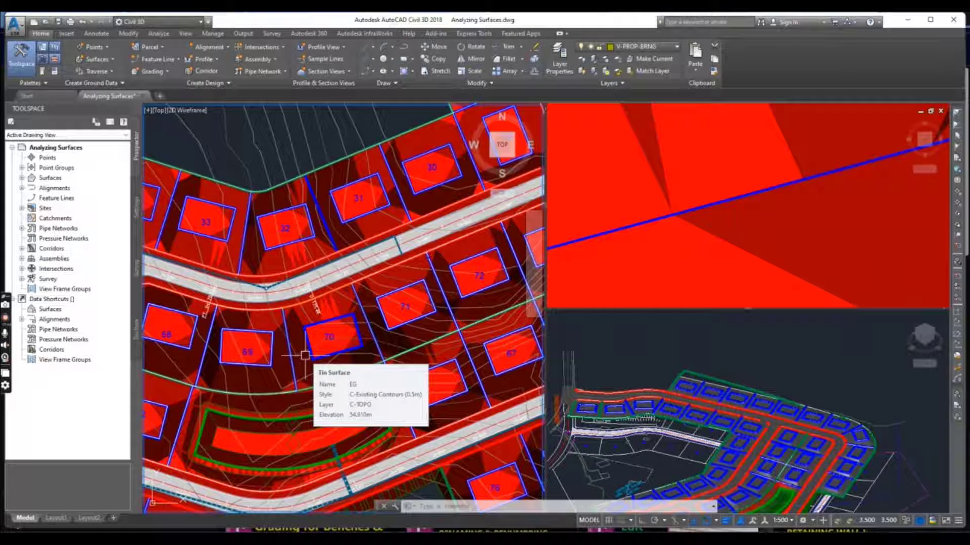
pyautogui.moveTo(315, 303)
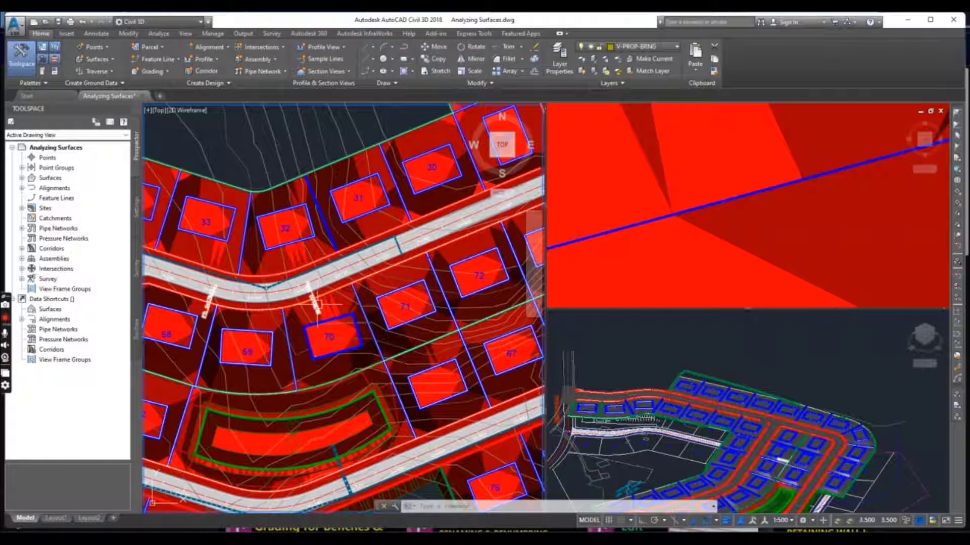